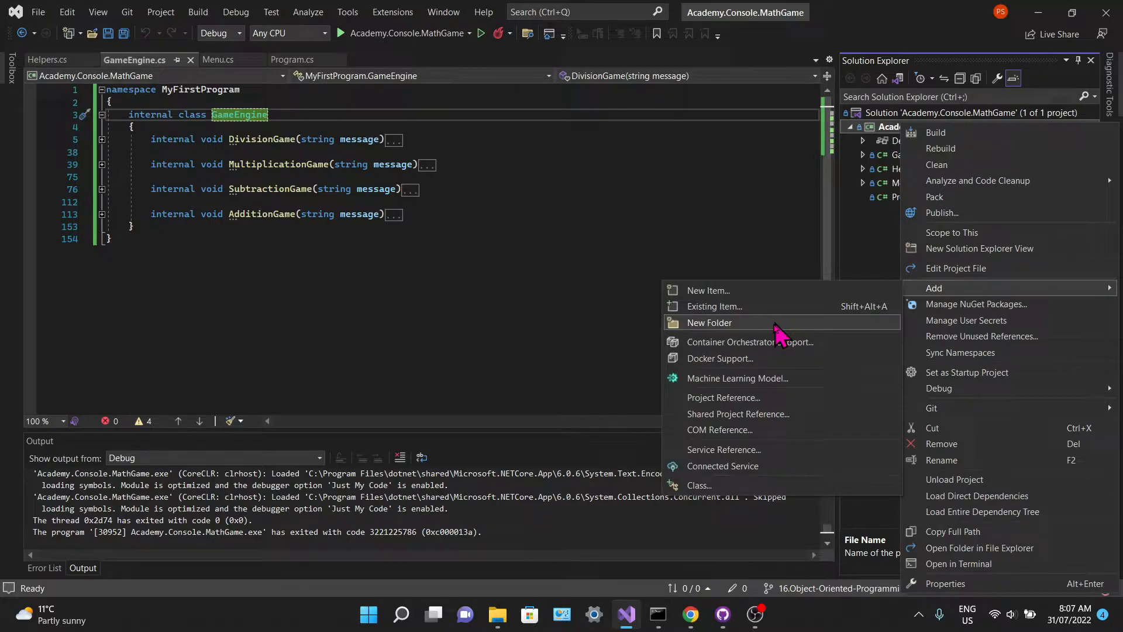
Step: Add a Models folder to the project and create a Game class file in it
{"action": "left_click", "coordinate": [709, 323]}
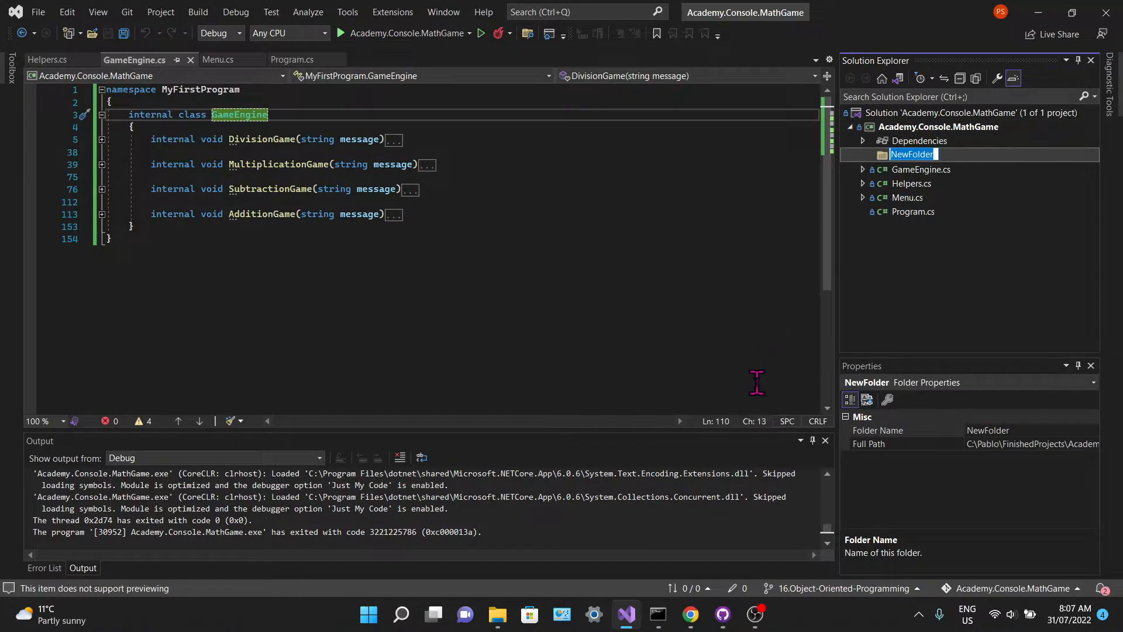
{"action": "right_click", "coordinate": [916, 156]}
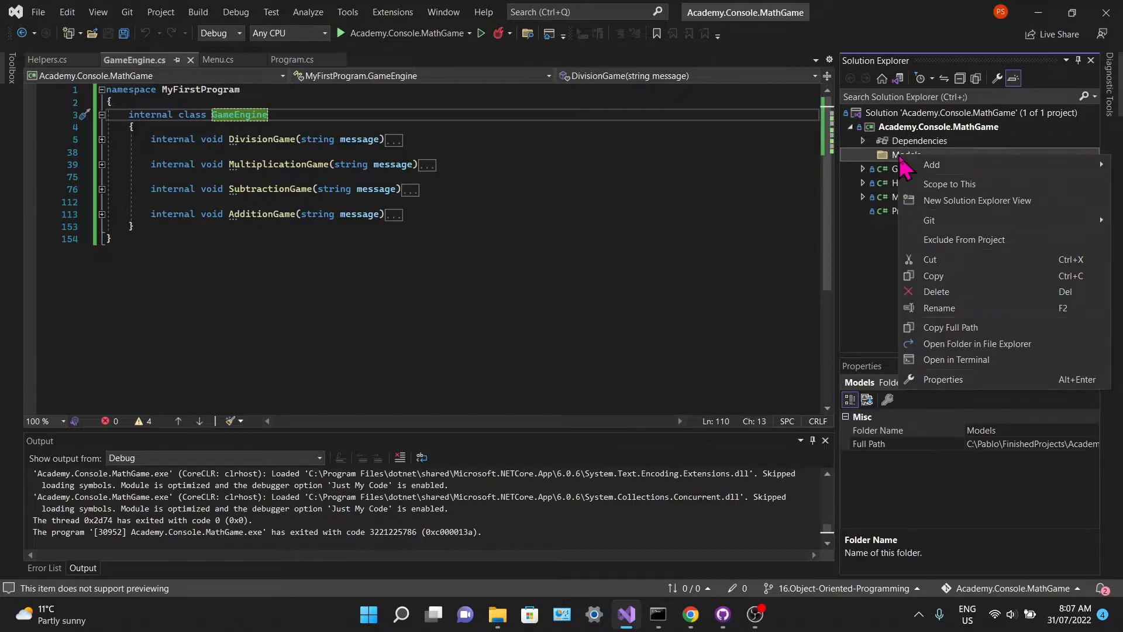
{"action": "left_click", "coordinate": [932, 165]}
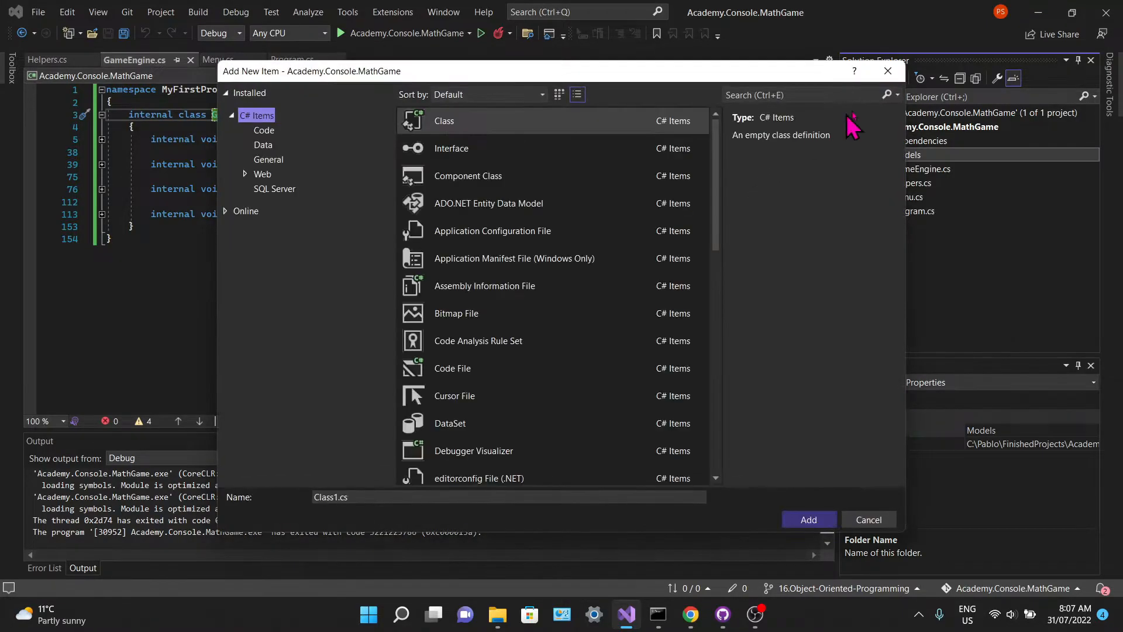
{"action": "left_click", "coordinate": [868, 520]}
{"action": "type", "text": "Game"}
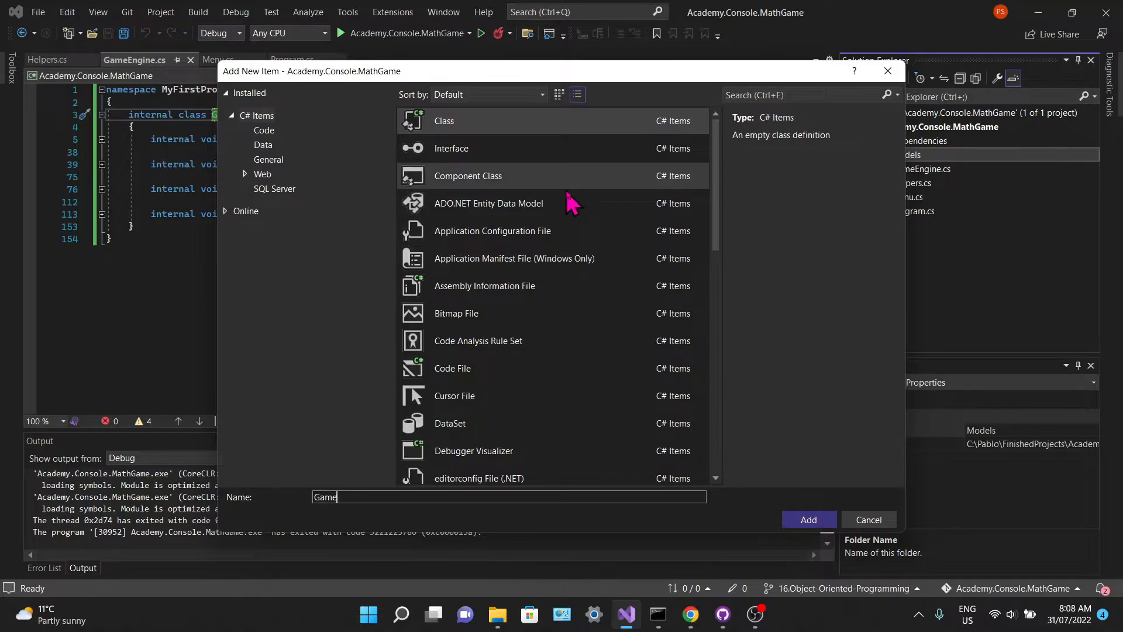
{"action": "left_click", "coordinate": [808, 520]}
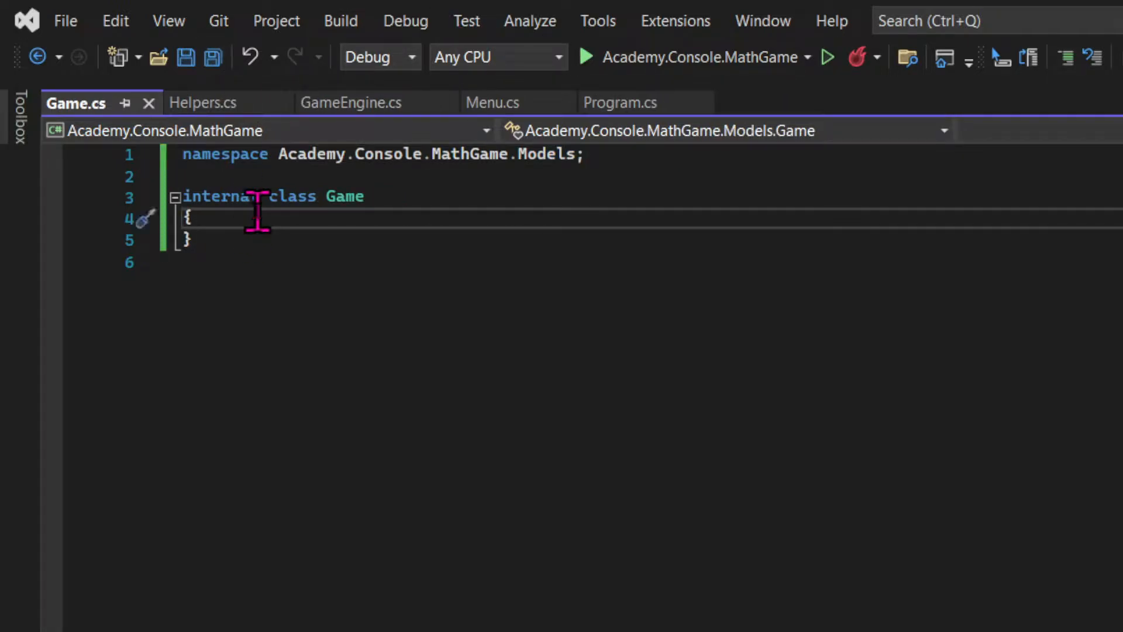
Step: Type the private keyword inside the Game class body
{"action": "type", "text": "private"}
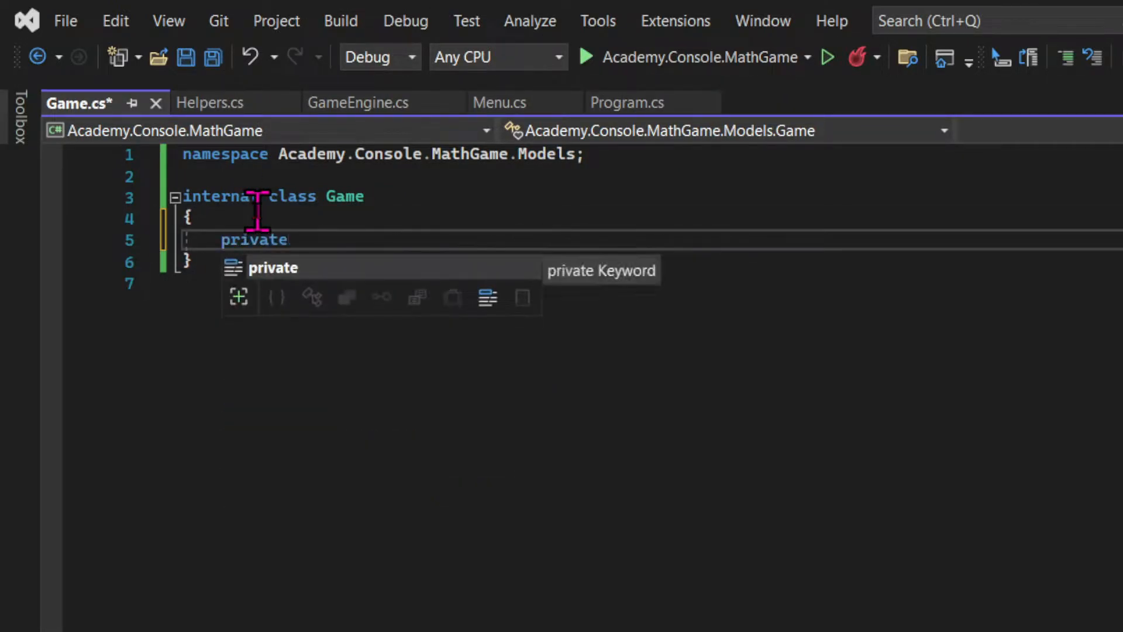
Step: Declare the int _score field and a public int Score property with getter and setter
{"action": "type", "text": "int _score"}
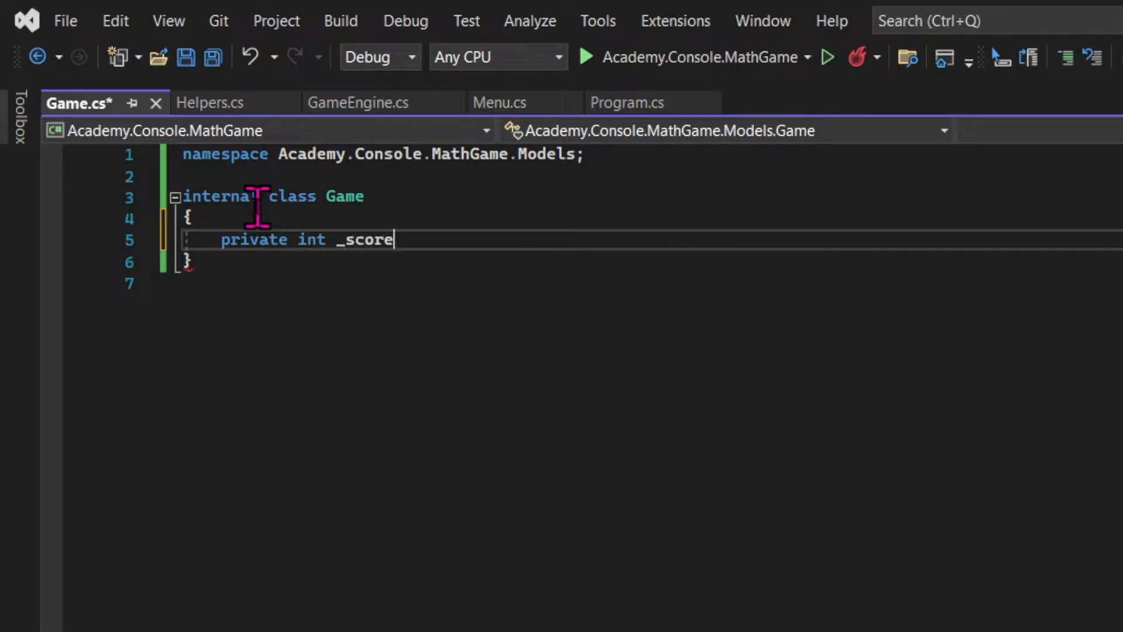
{"action": "type", "text": ";"}
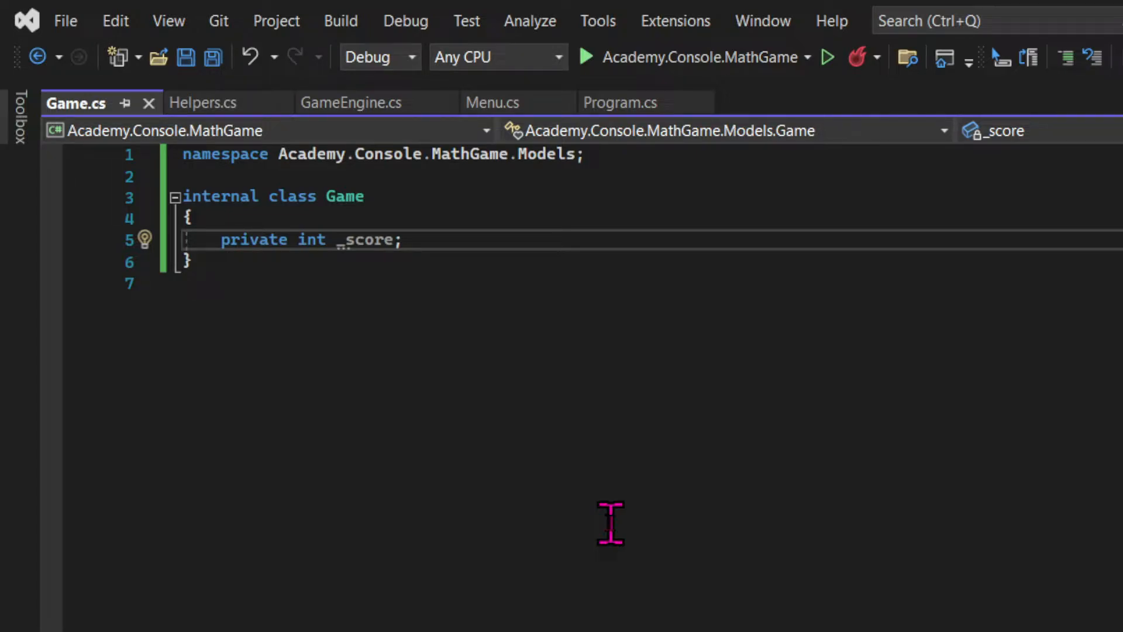
{"action": "type", "text": "public int"}
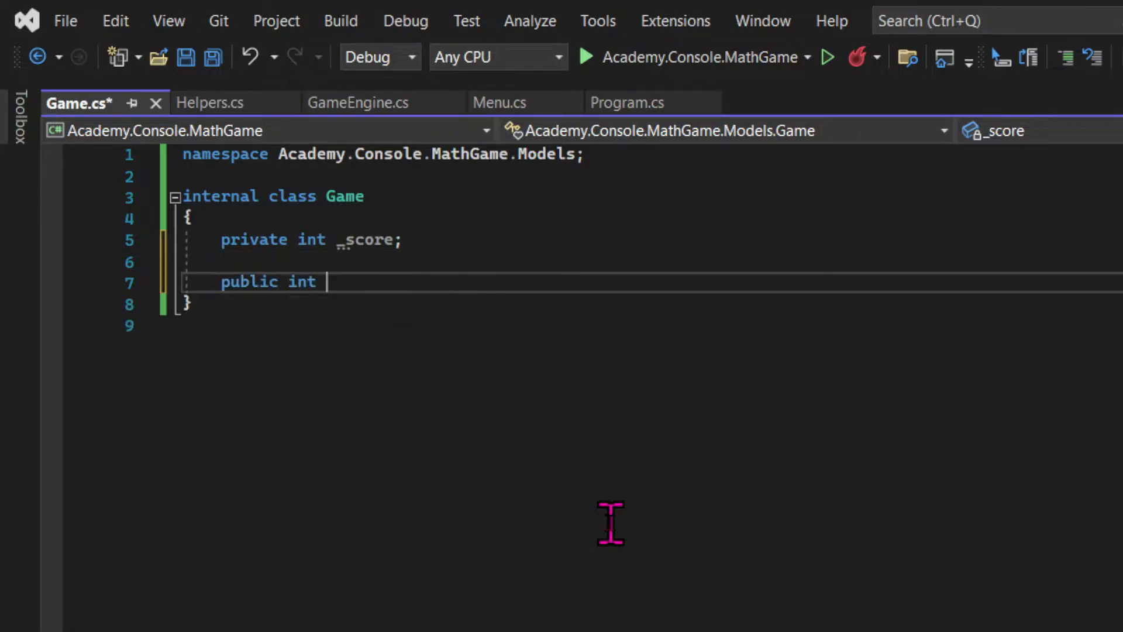
{"action": "type", "text": "Score"}
{"action": "type", "text": "se"}
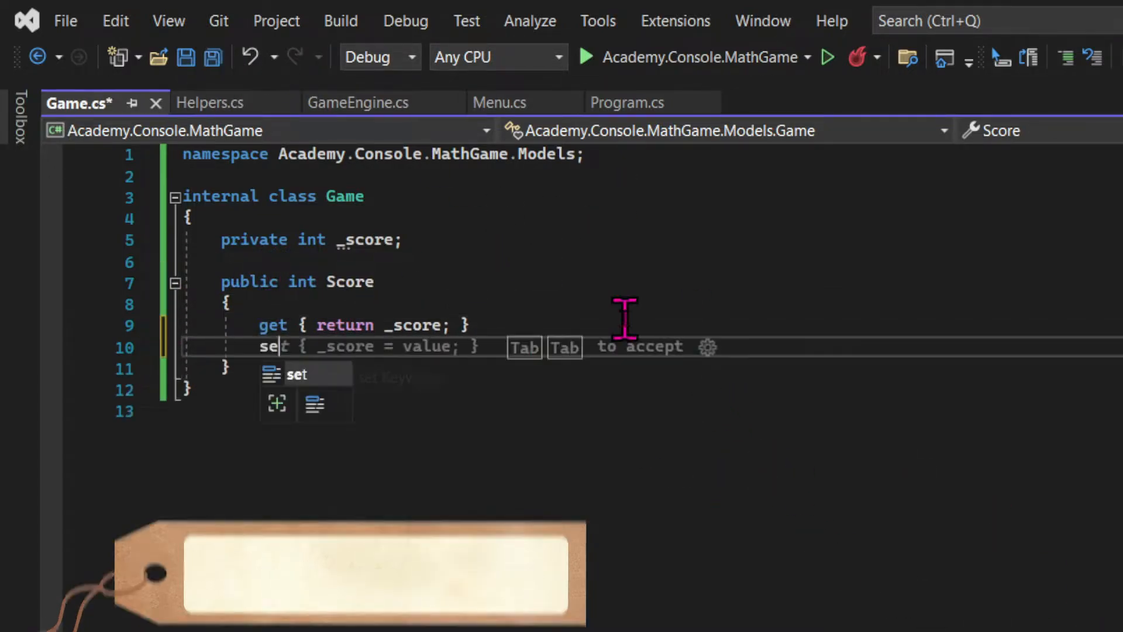
{"action": "key", "text": "Tab"}
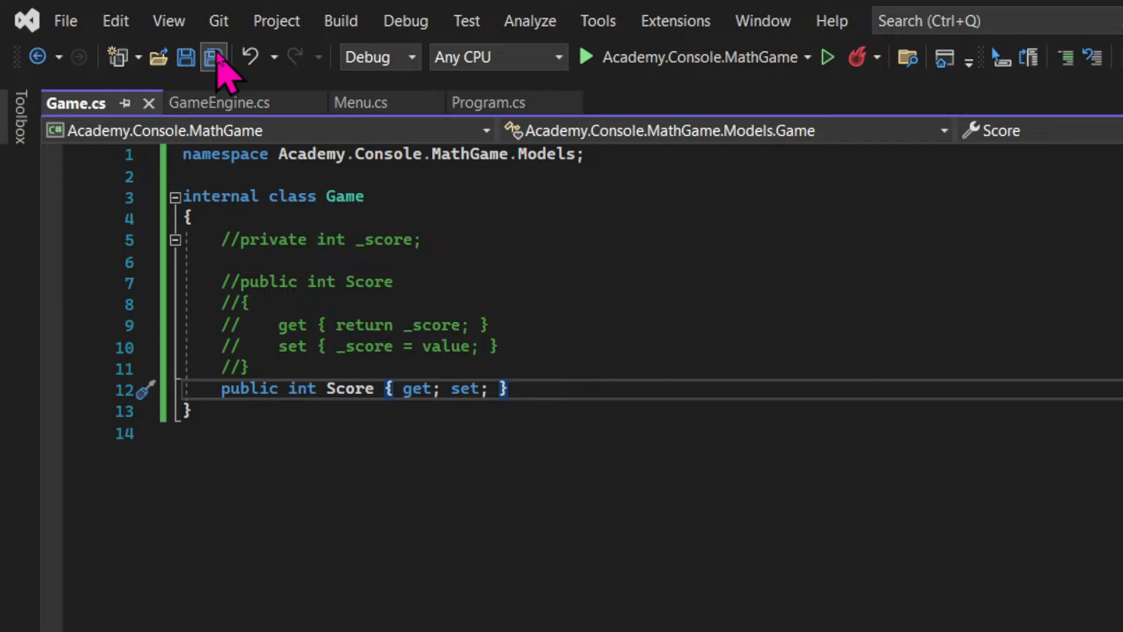
Step: Add public DateTime Date and public string Type auto-properties, then move to Helpers.cs
{"action": "type", "text": "public DateTime Date { get; set; }"}
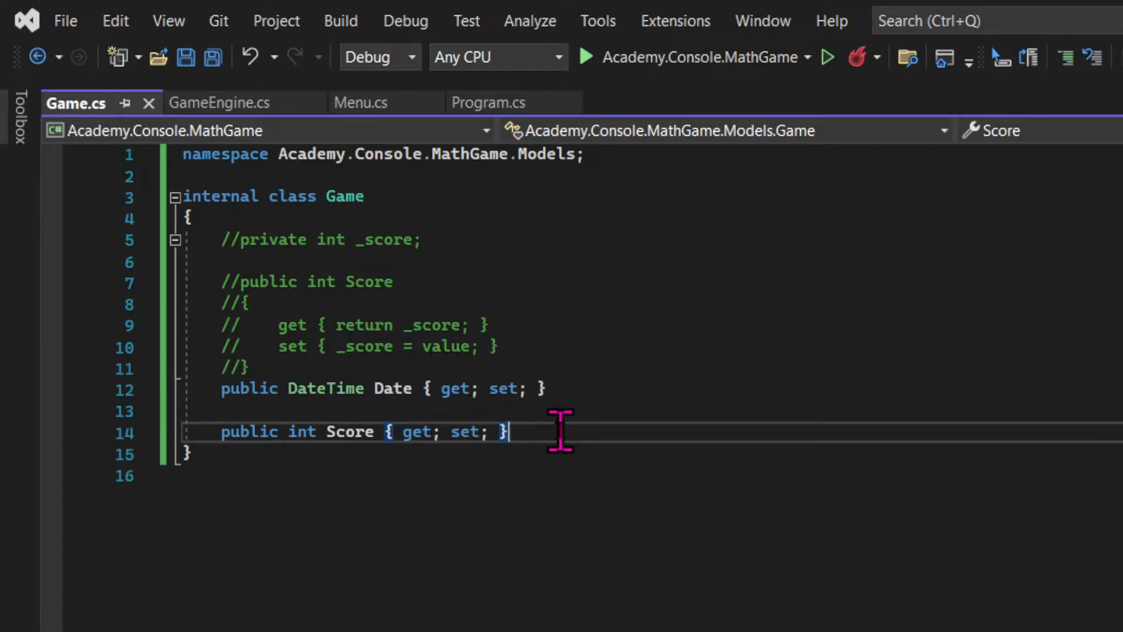
{"action": "type", "text": "public string Type { get; set; }"}
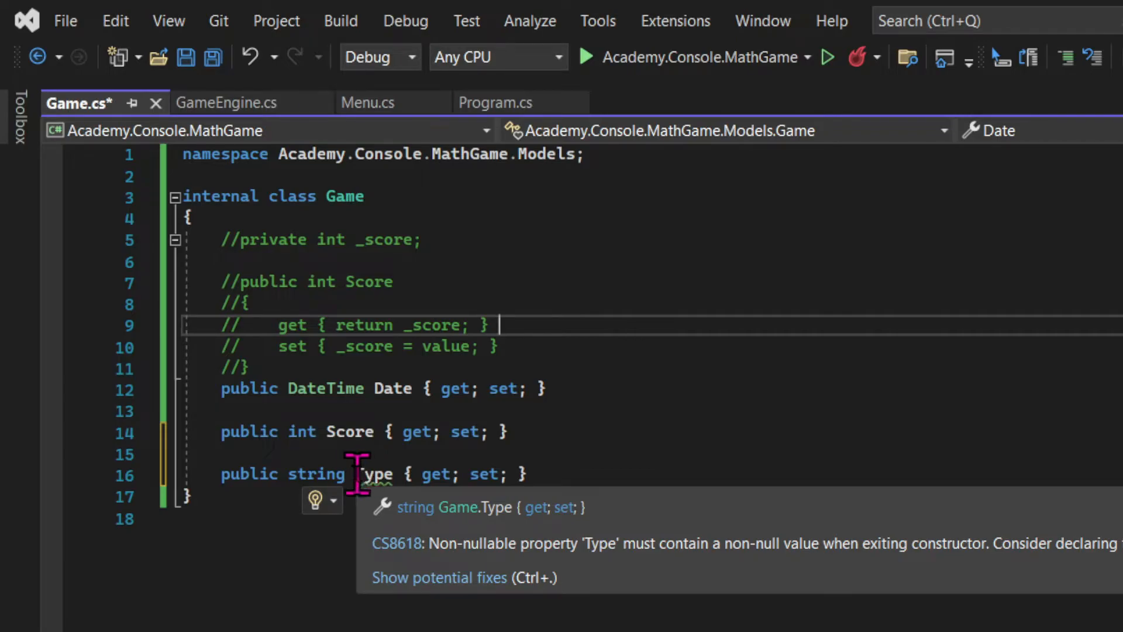
{"action": "left_click", "coordinate": [201, 103]}
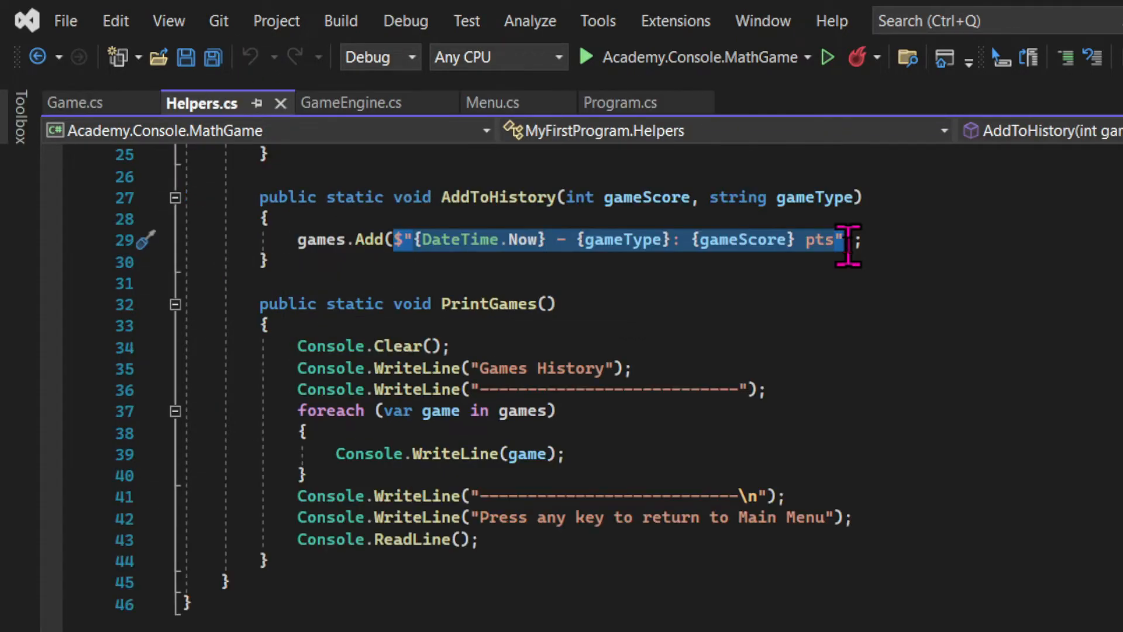
Step: Make AddToHistory add new Game { Date = DateTime.Now, Score = gameScore }
{"action": "type", "text": "new );"}
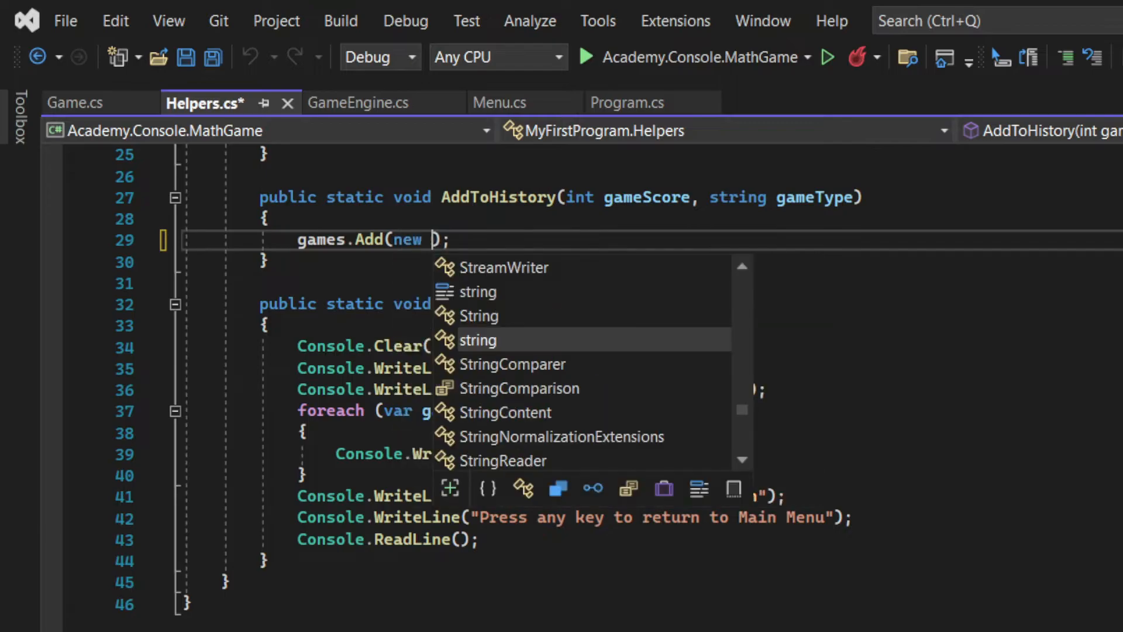
{"action": "type", "text": "Game"}
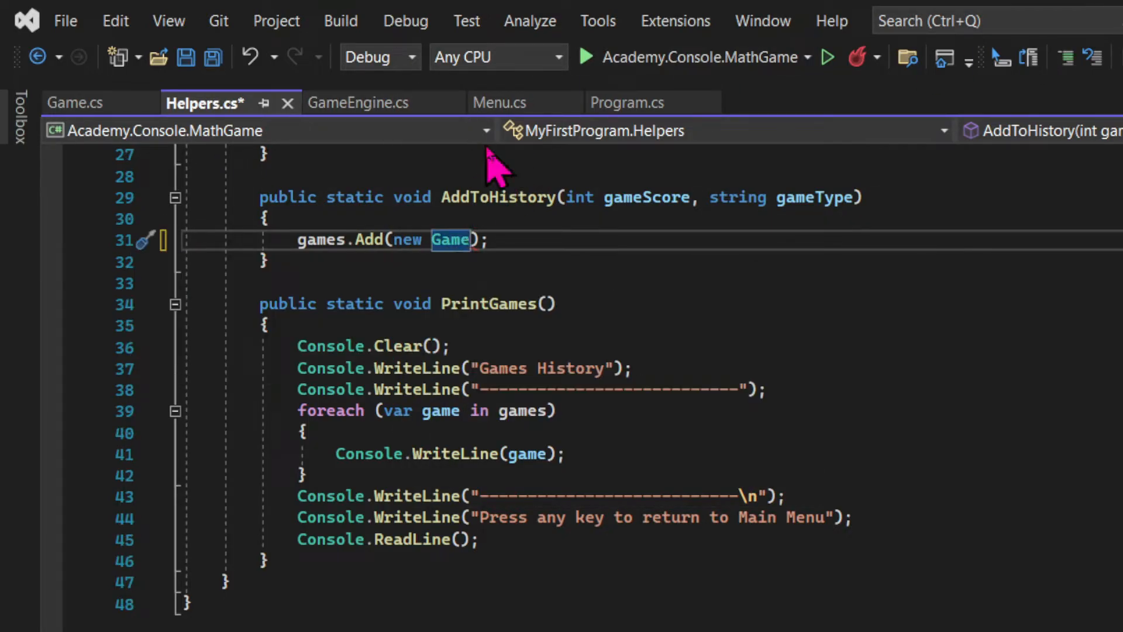
{"action": "type", "text": "{"}
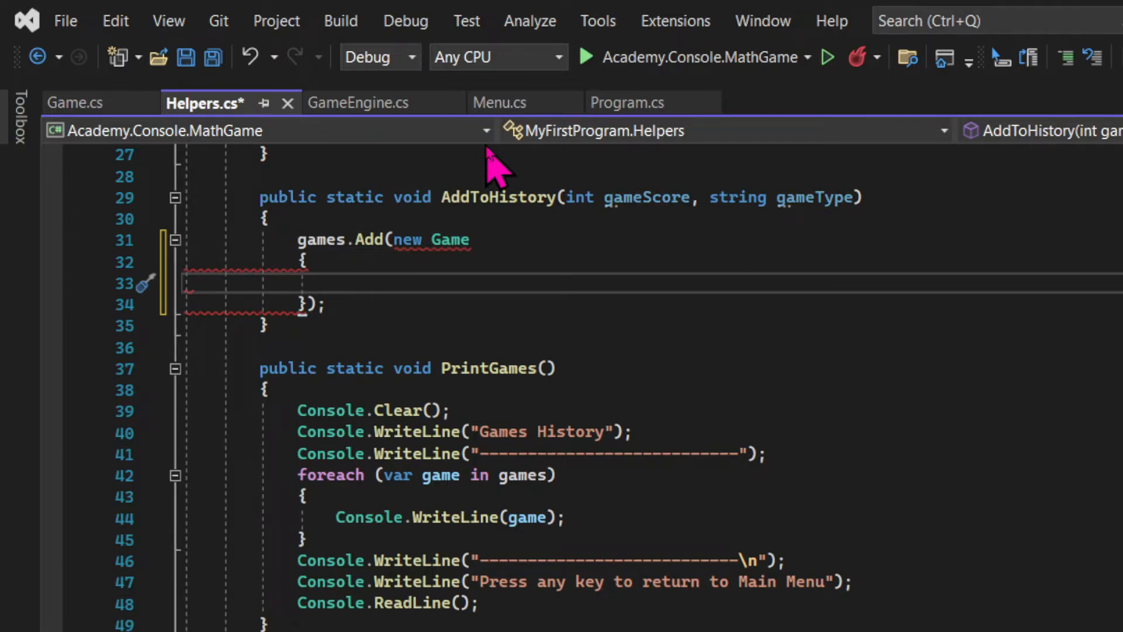
{"action": "type", "text": "Date"}
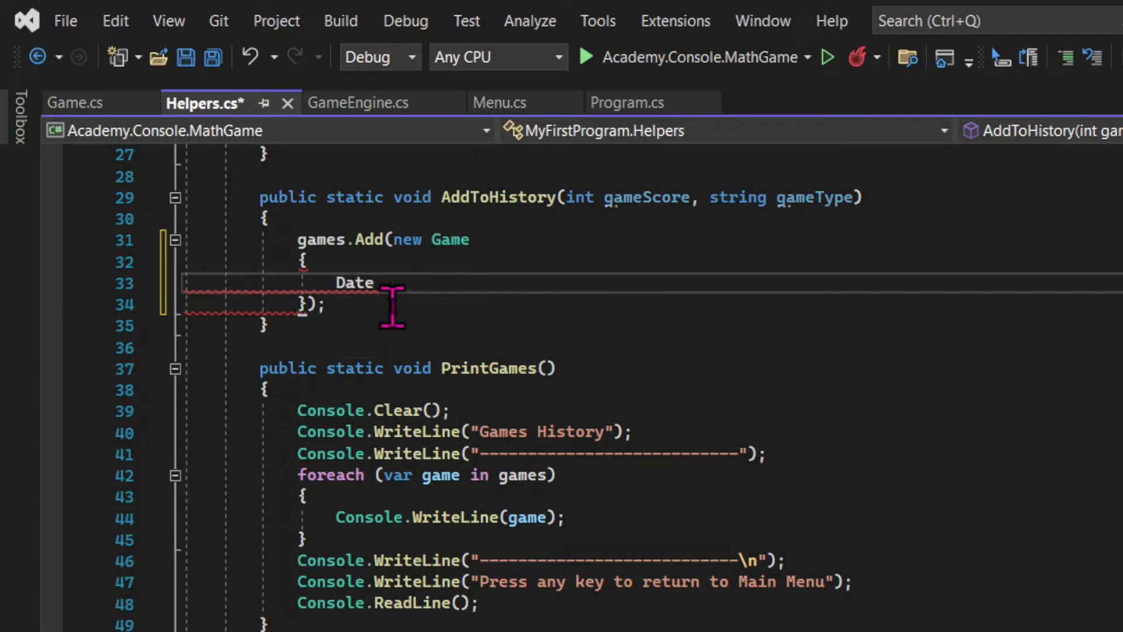
{"action": "type", "text": "= DateTime.Now,"}
{"action": "type", "text": "Score = sco"}
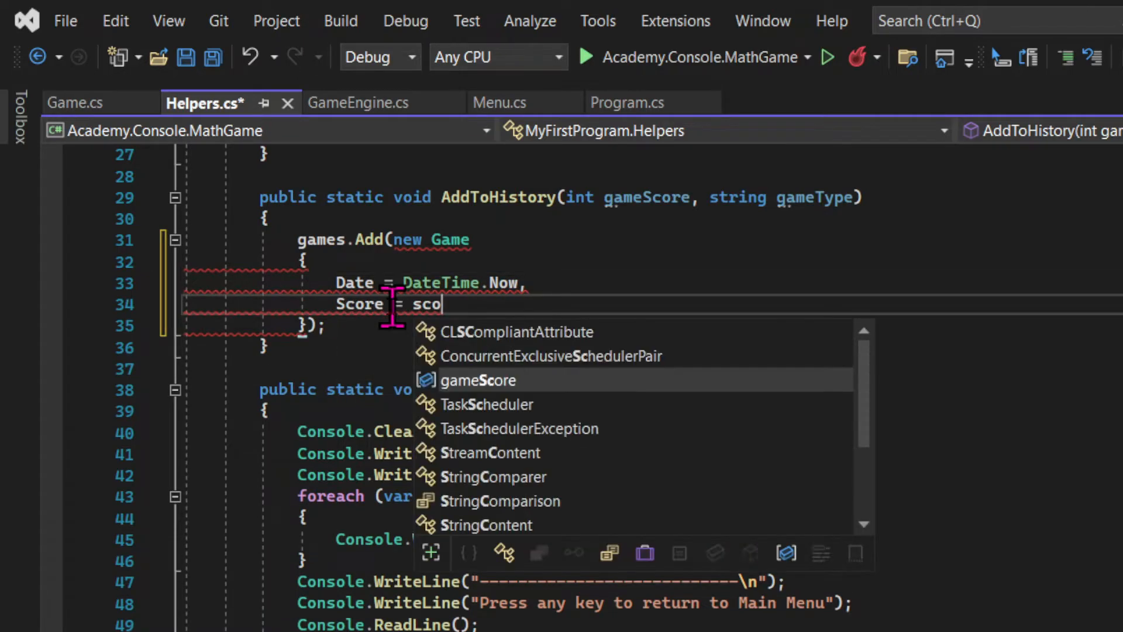
{"action": "type", "text": "gameScore,"}
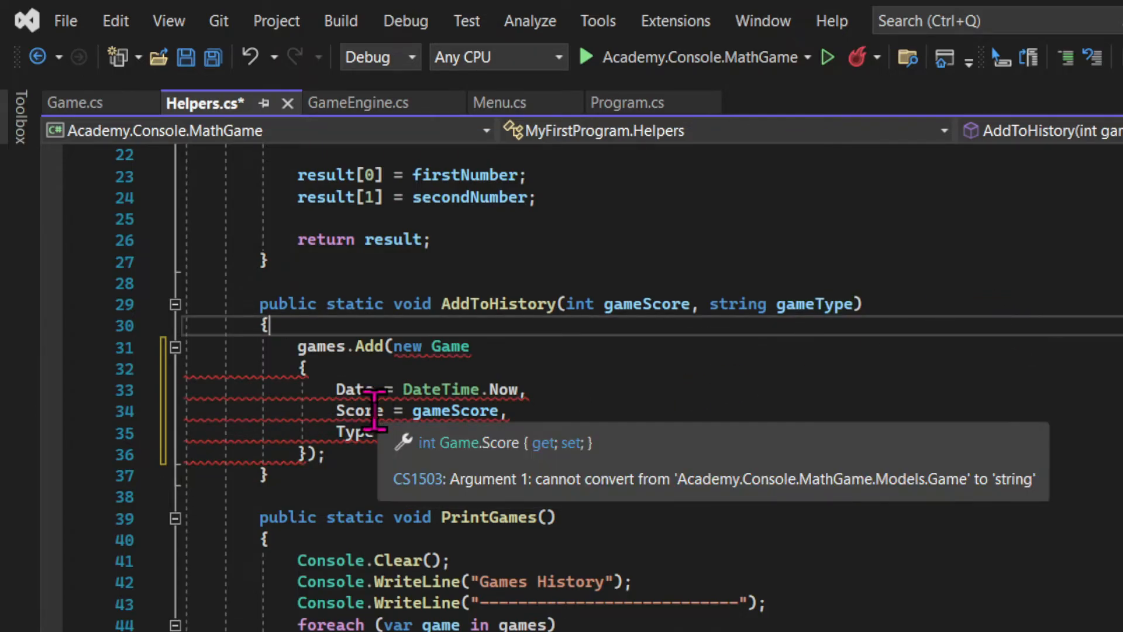
{"action": "mouse_move", "coordinate": [215, 104]}
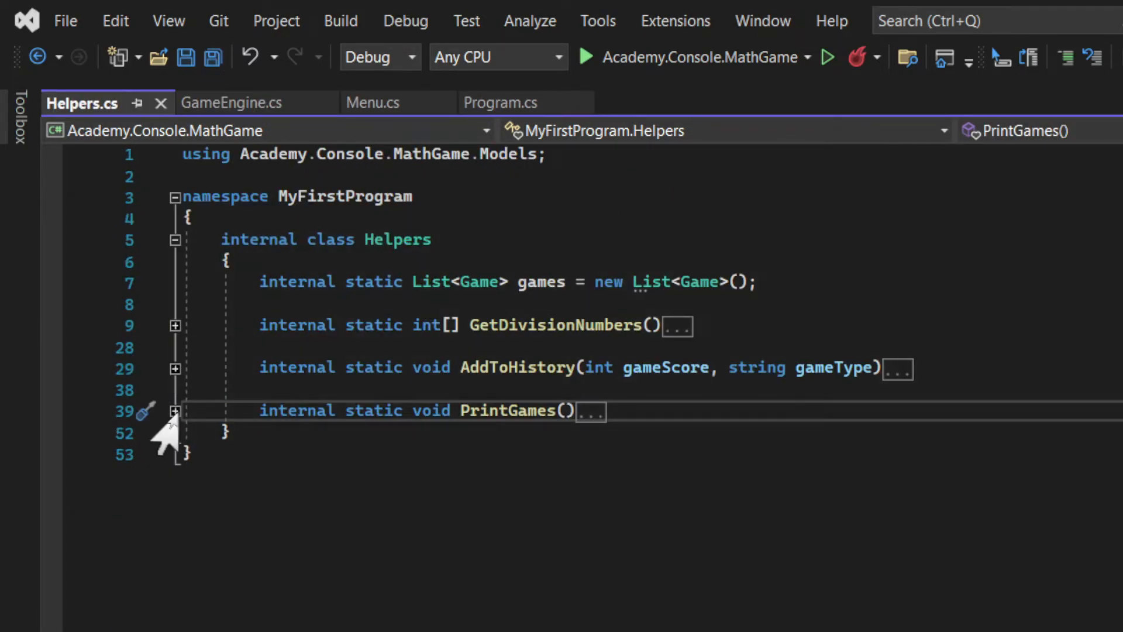
Step: Print each game in PrintGames as an interpolated string of Date, Type and Score 'pts', and save
{"action": "left_click", "coordinate": [174, 368]}
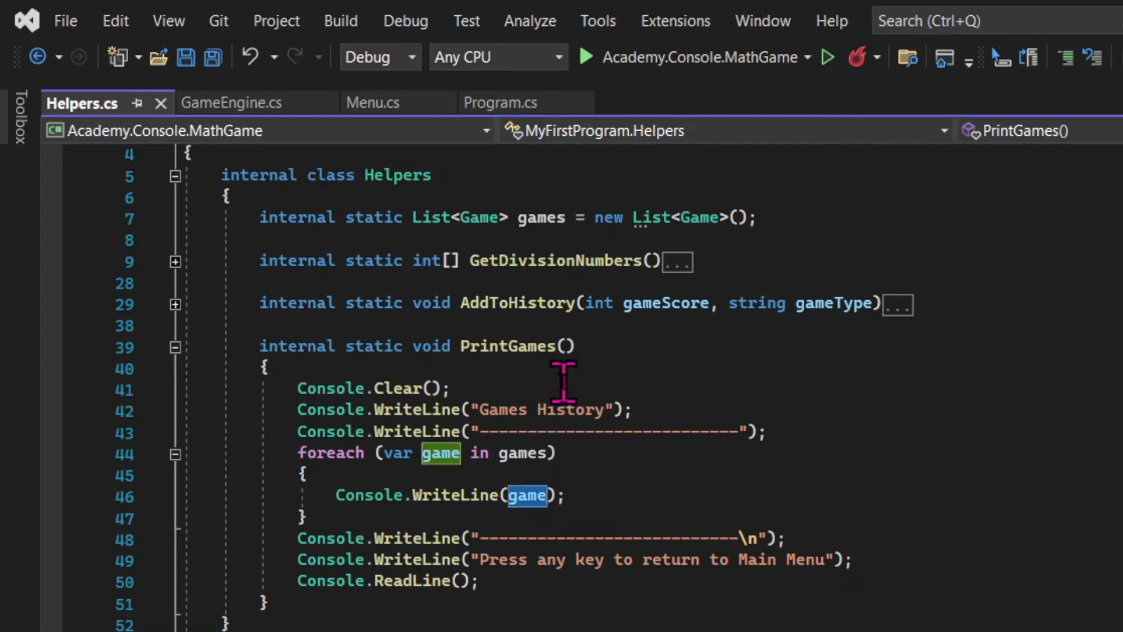
{"action": "type", "text": "$"}
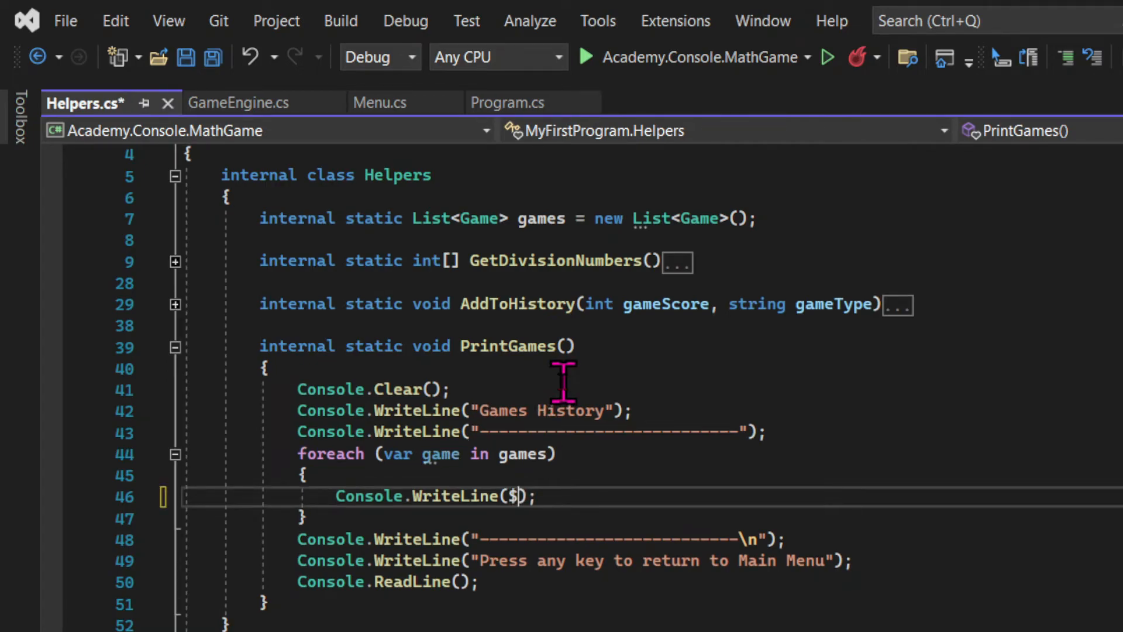
{"action": "type", "text": "\"\""}
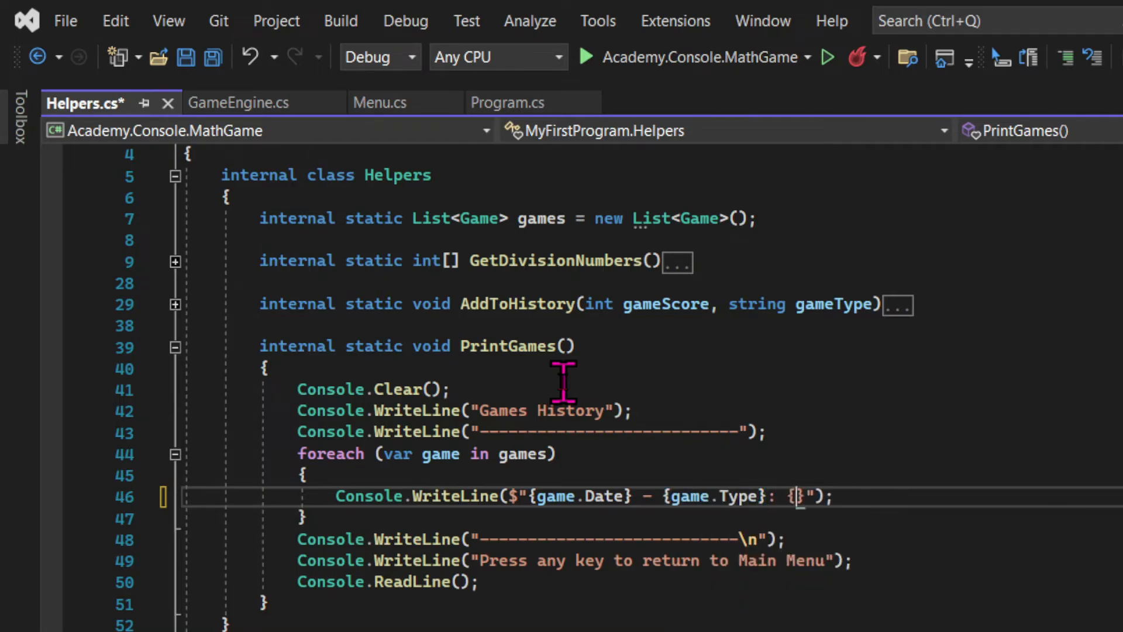
{"action": "type", "text": "game."}
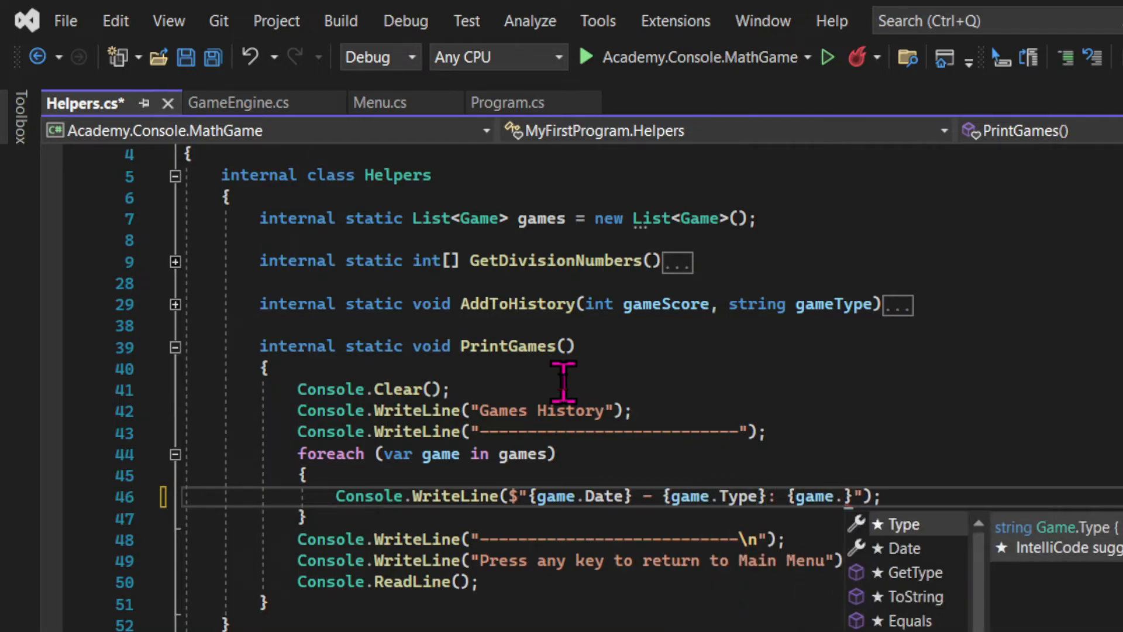
{"action": "type", "text": "Score"}
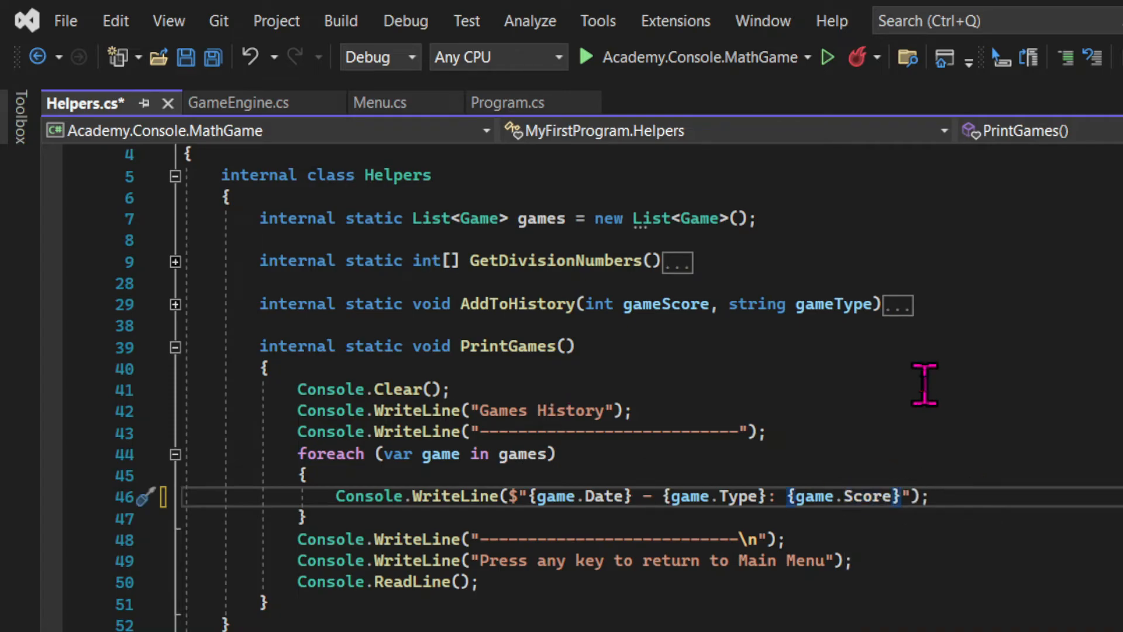
{"action": "type", "text": "pts"}
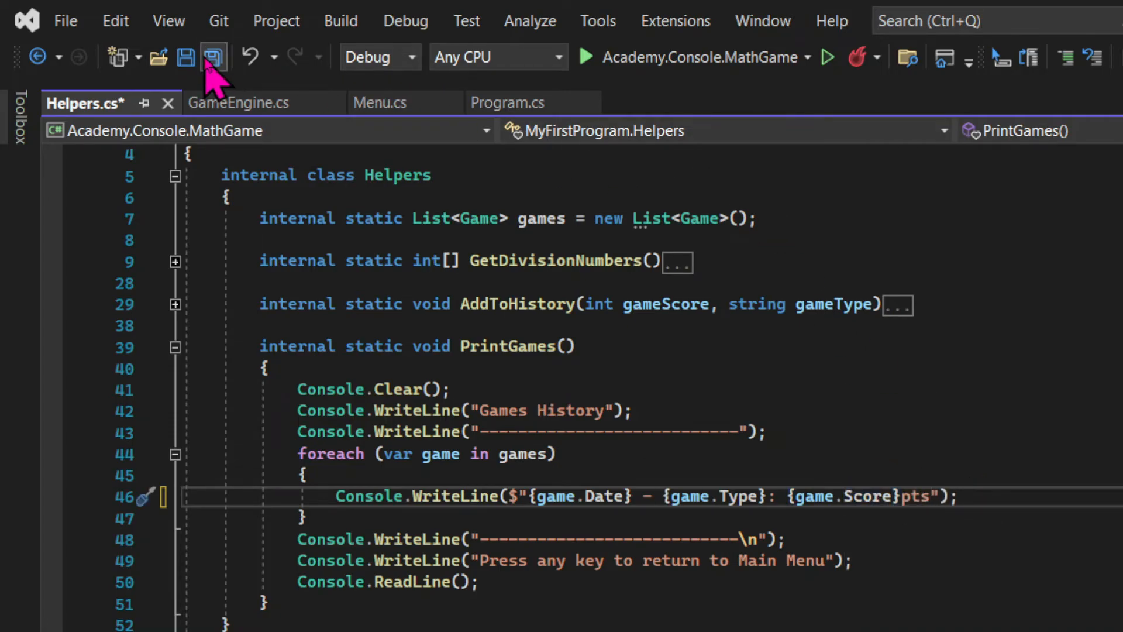
{"action": "left_click", "coordinate": [213, 57]}
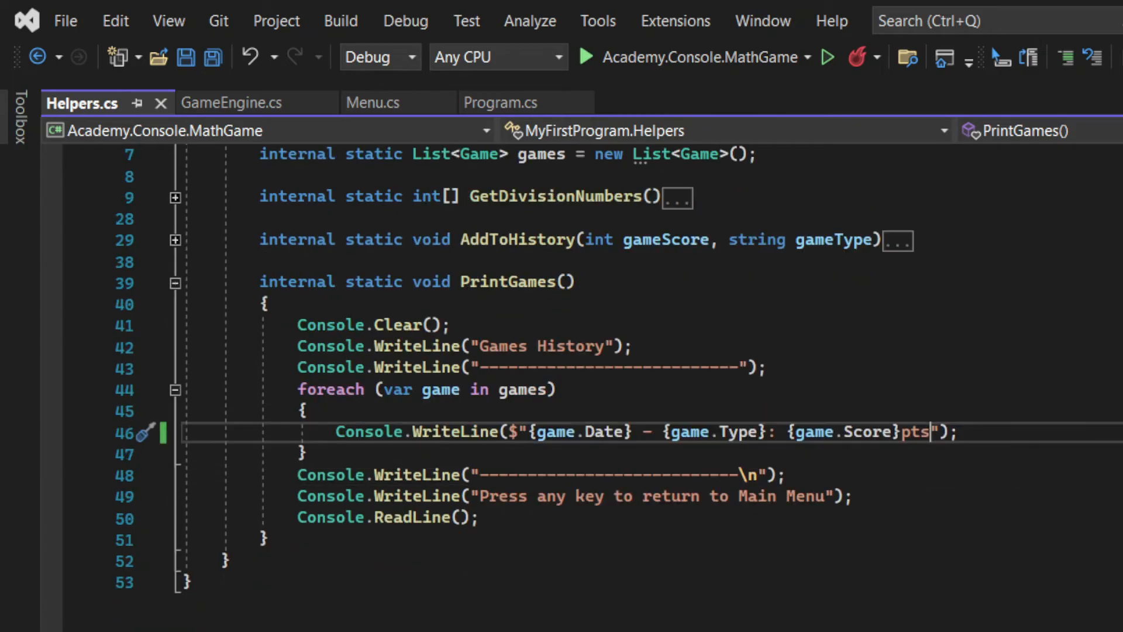
{"action": "left_click", "coordinate": [585, 57]}
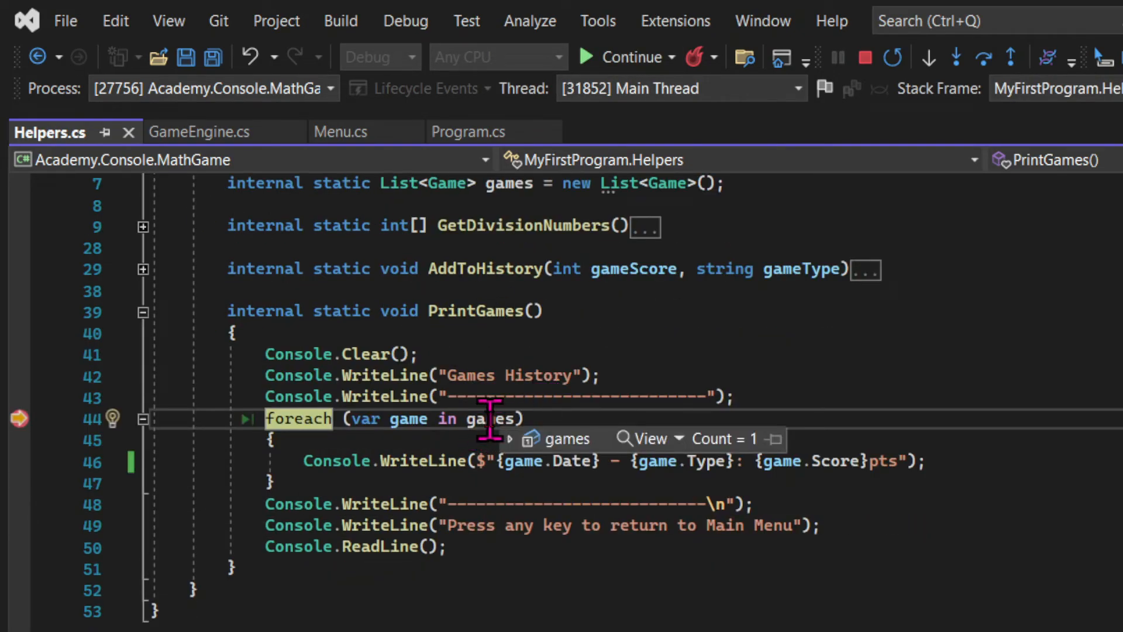
Step: Inspect the stored game in the games DataTip, continue to print history, then stop debugging
{"action": "left_click", "coordinate": [509, 438]}
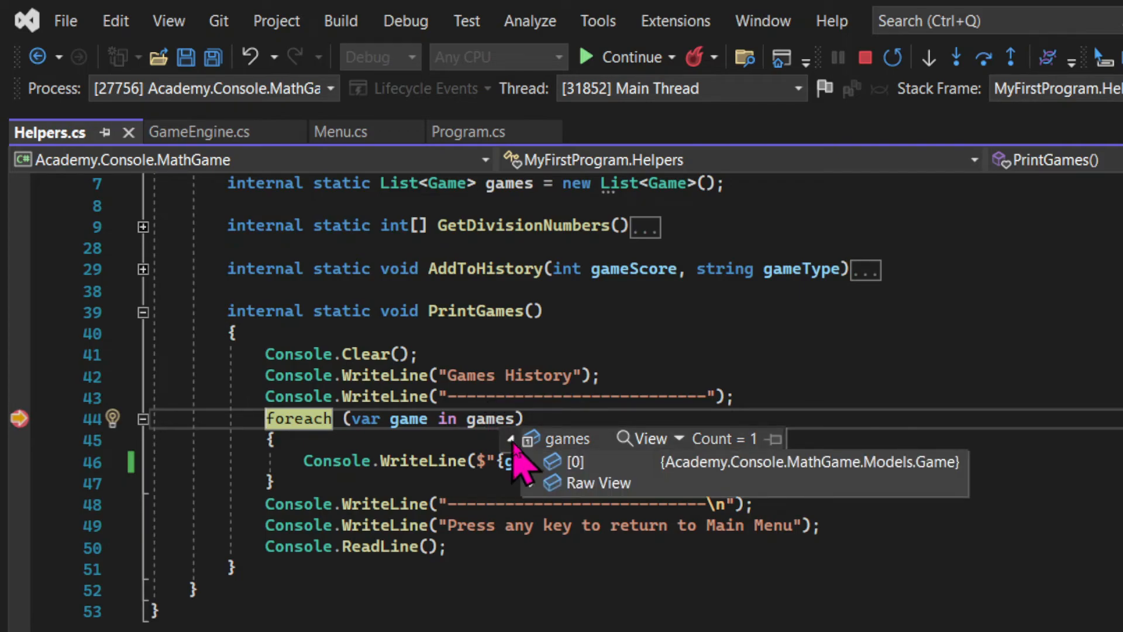
{"action": "left_click", "coordinate": [512, 461]}
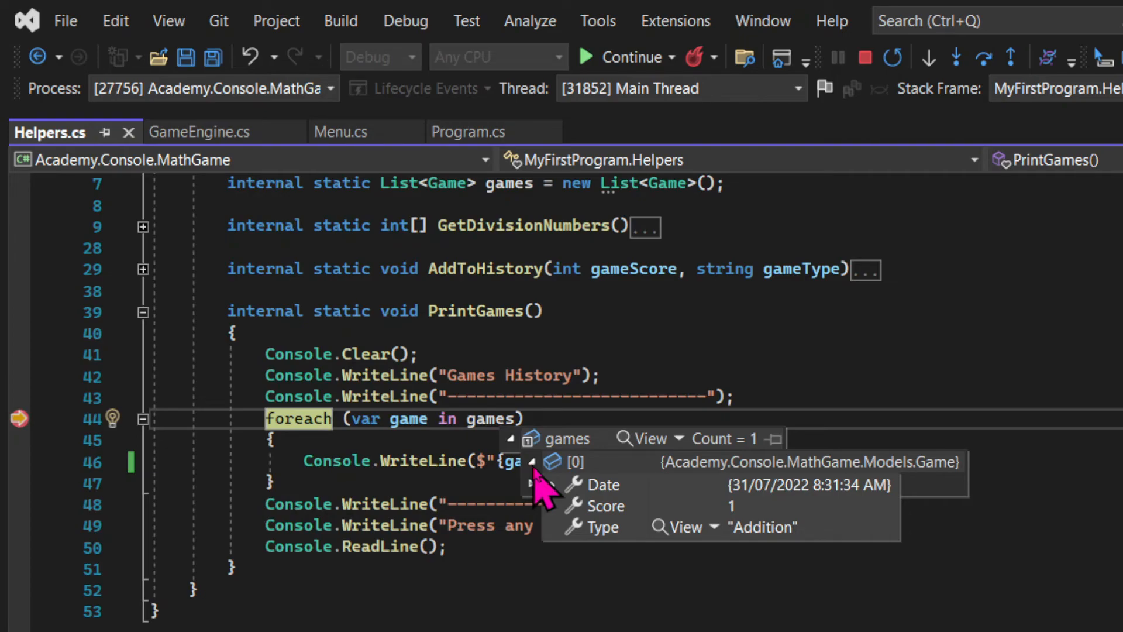
{"action": "left_click", "coordinate": [629, 56]}
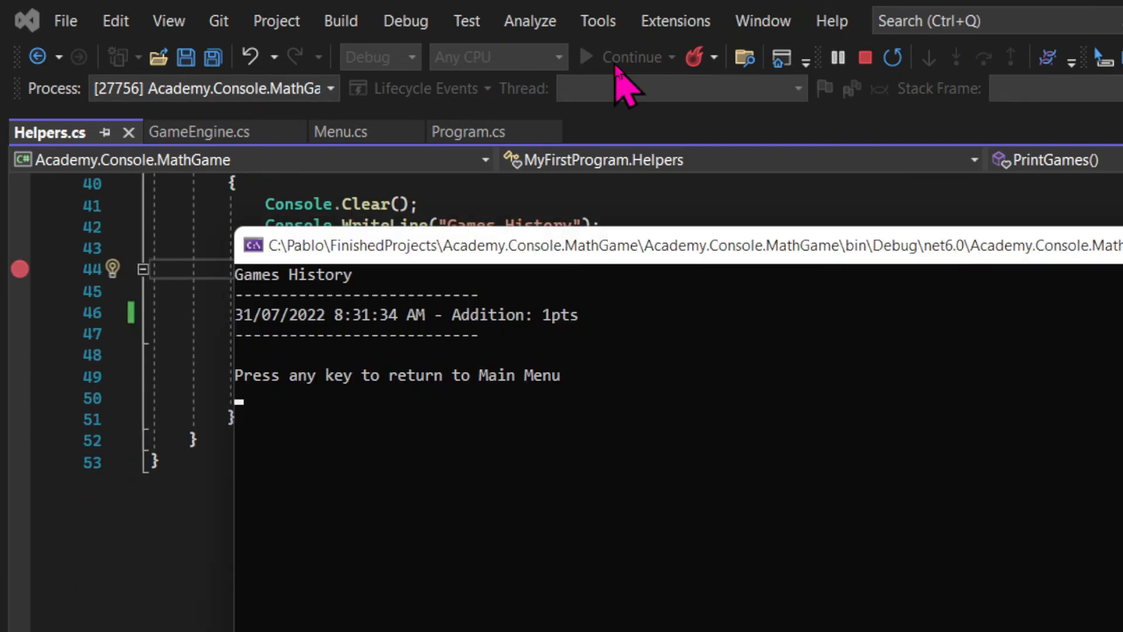
{"action": "left_click", "coordinate": [864, 57]}
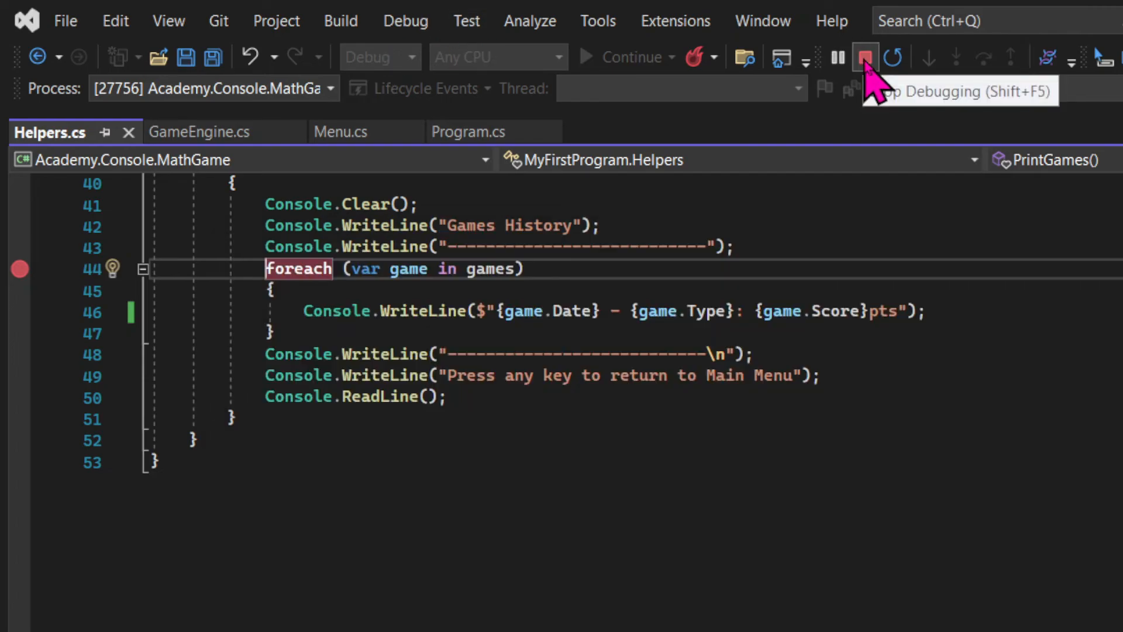
{"action": "left_click", "coordinate": [865, 57]}
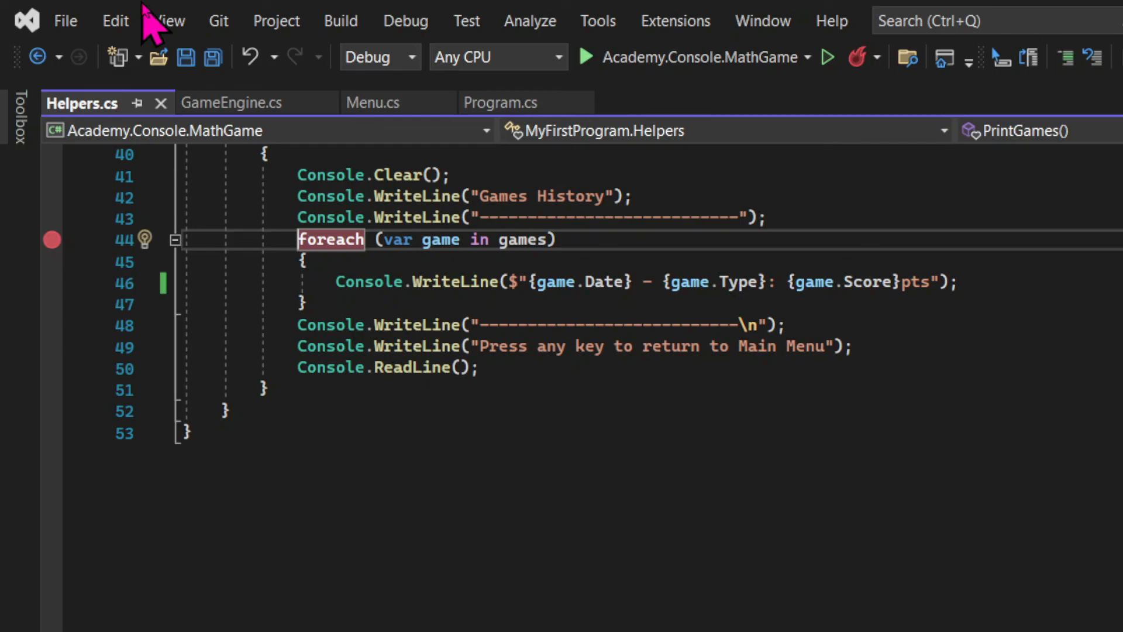
{"action": "mouse_move", "coordinate": [150, 32]}
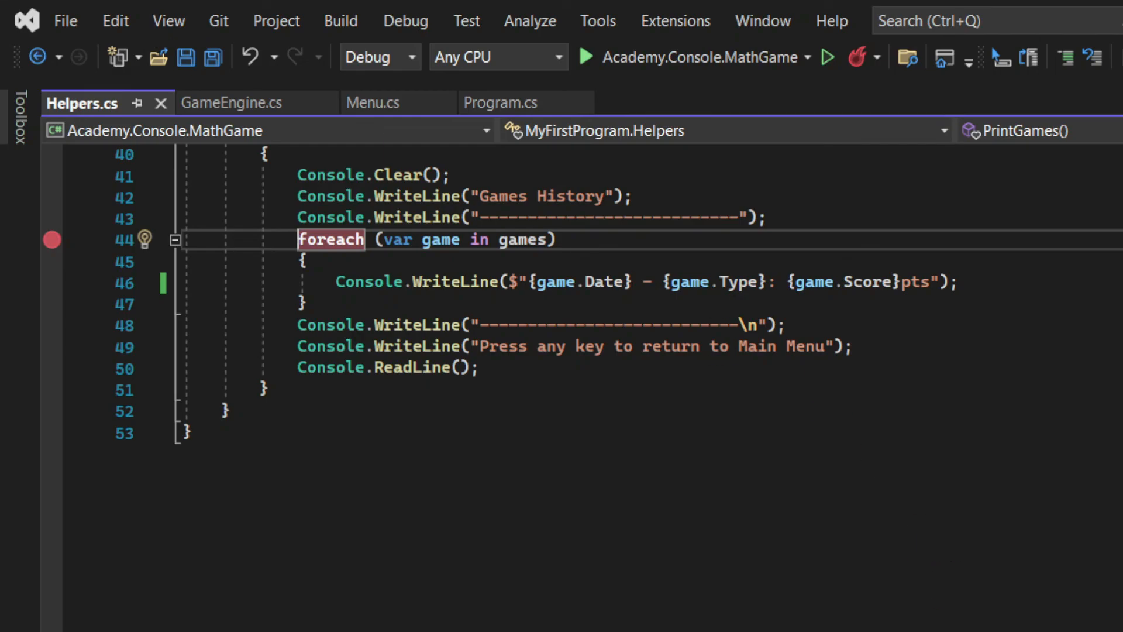